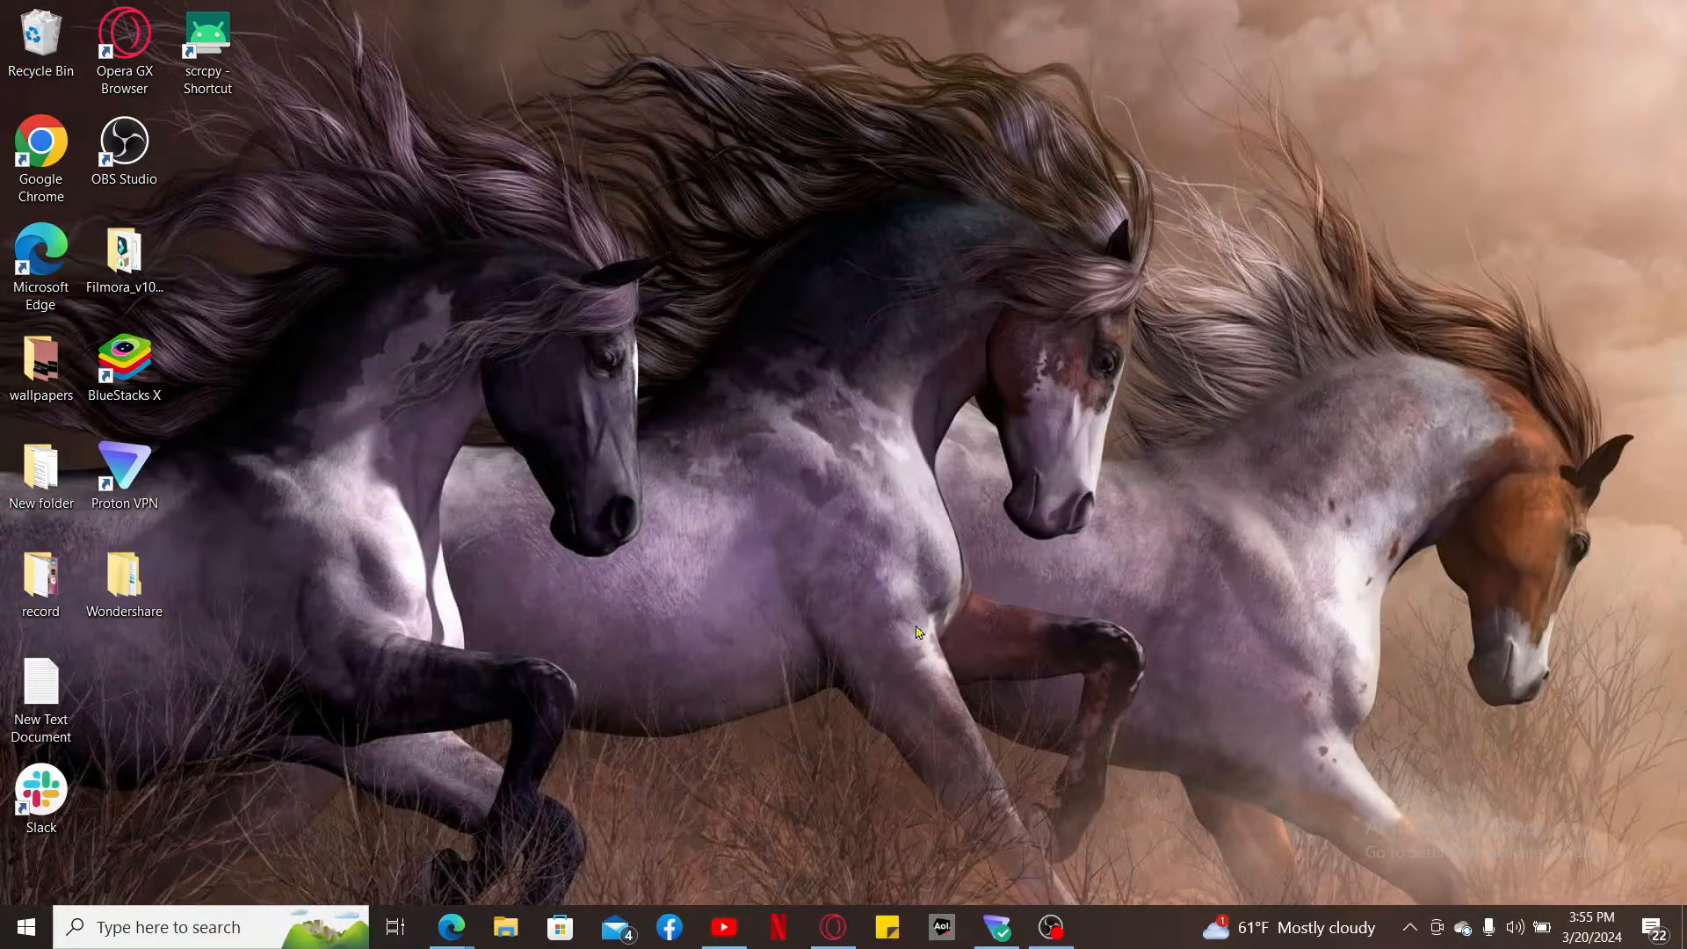
mouse_move(145, 330)
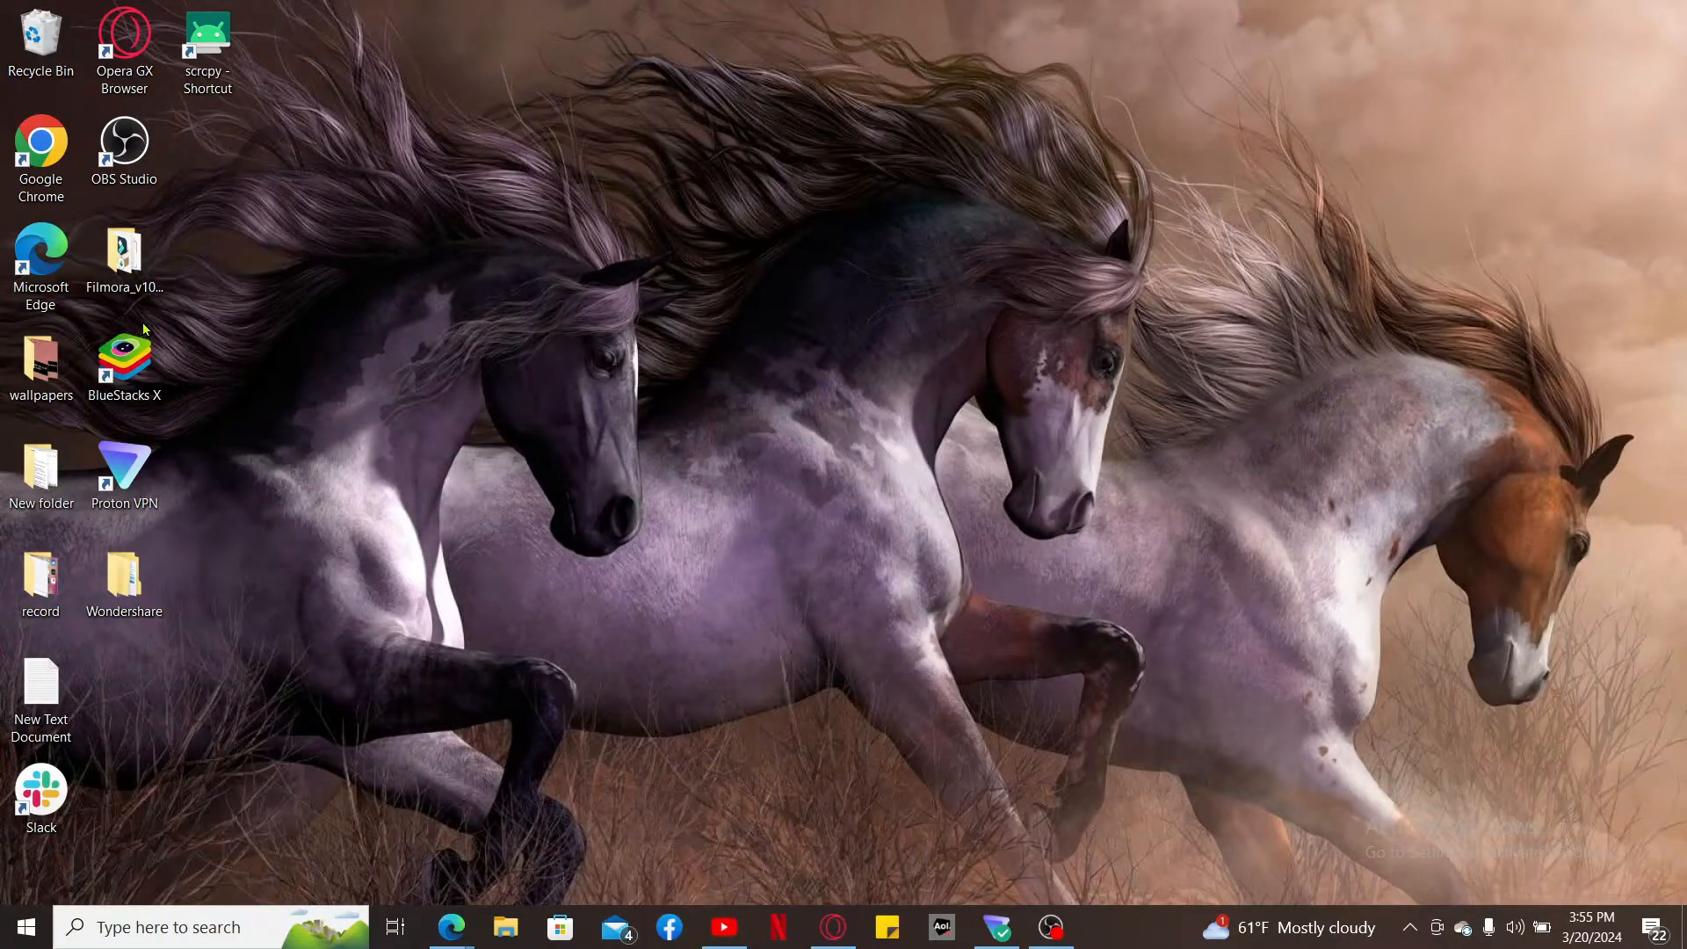
click(450, 926)
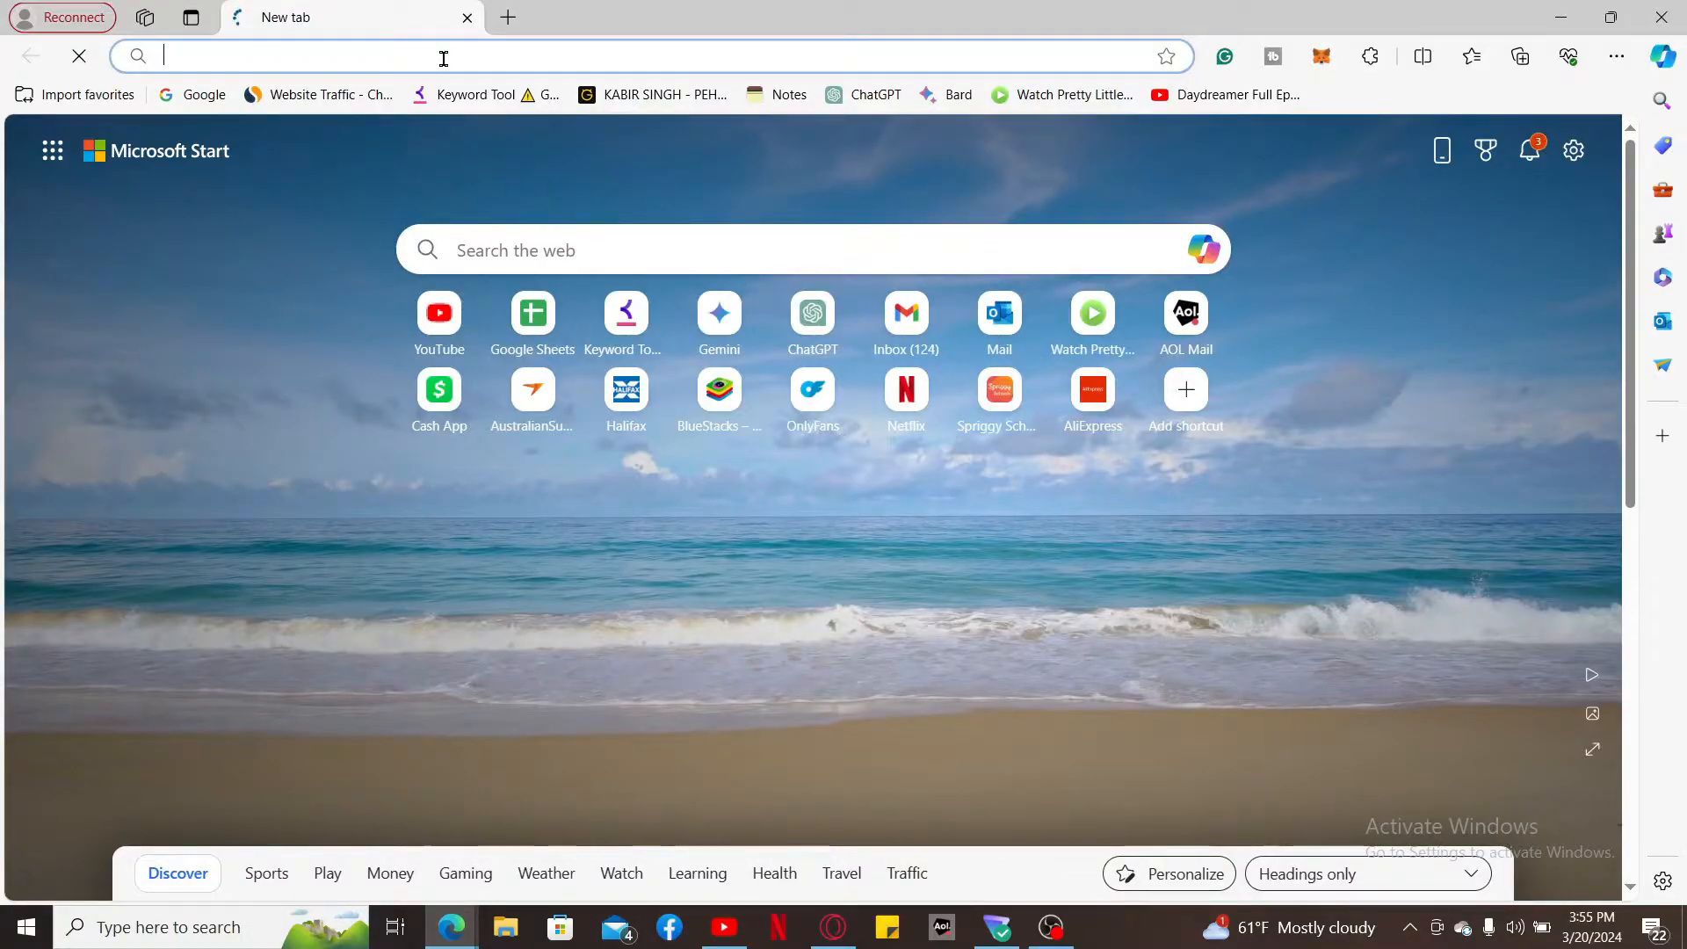
text(https://one.walmart.com)
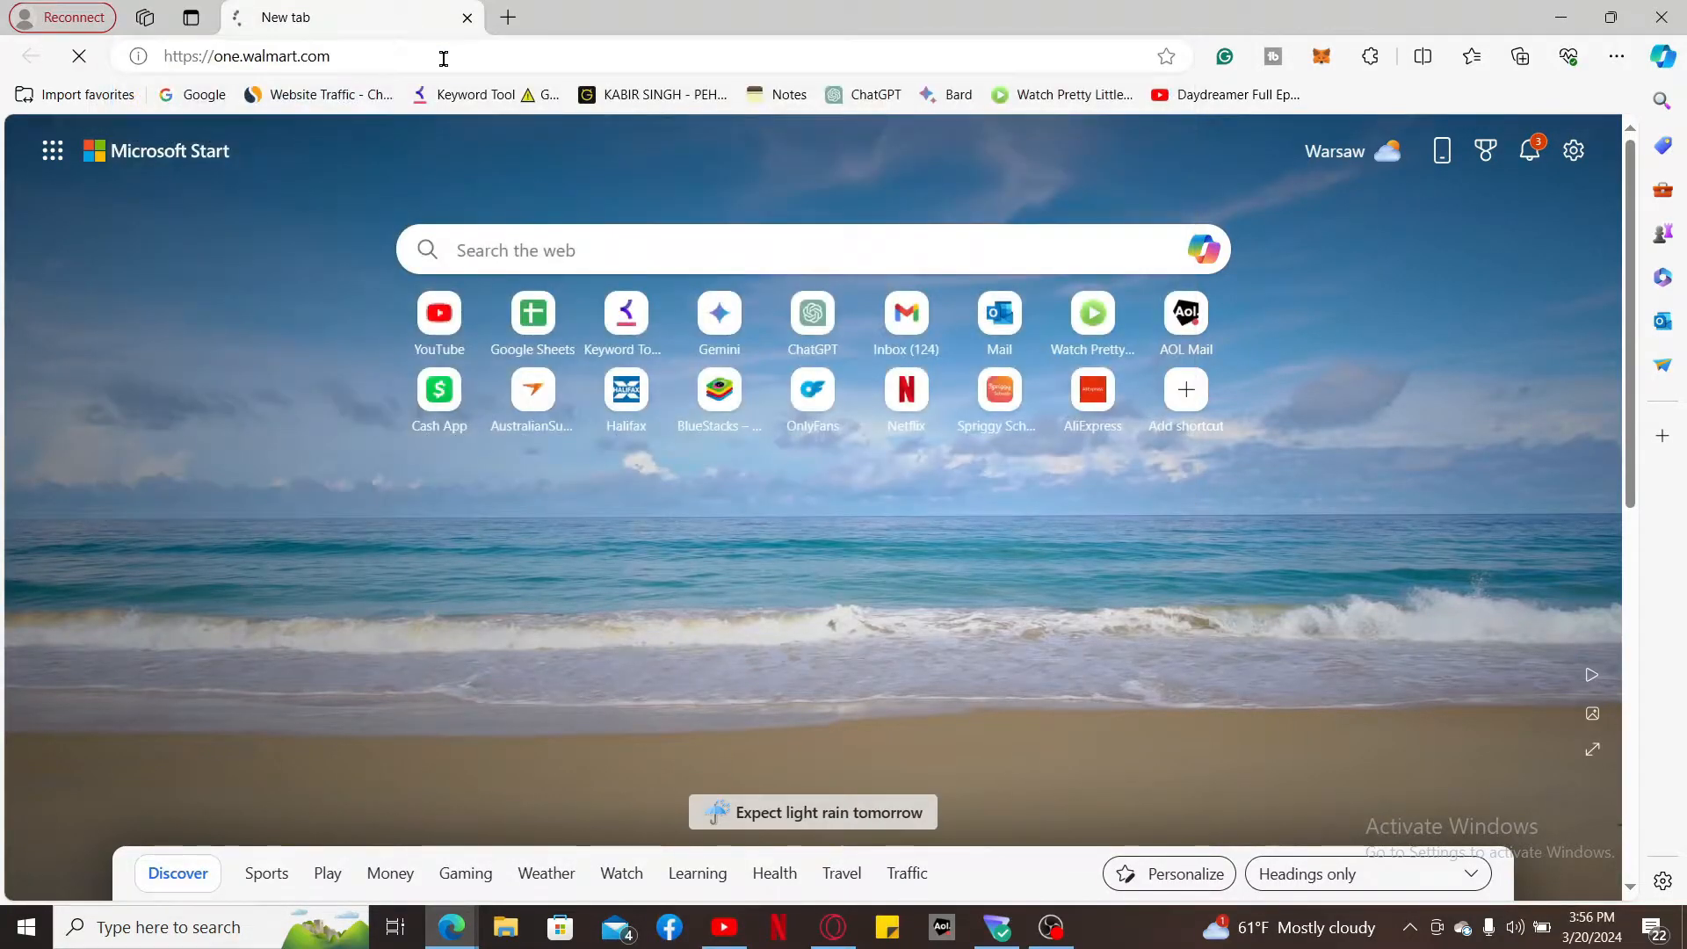
key(Return)
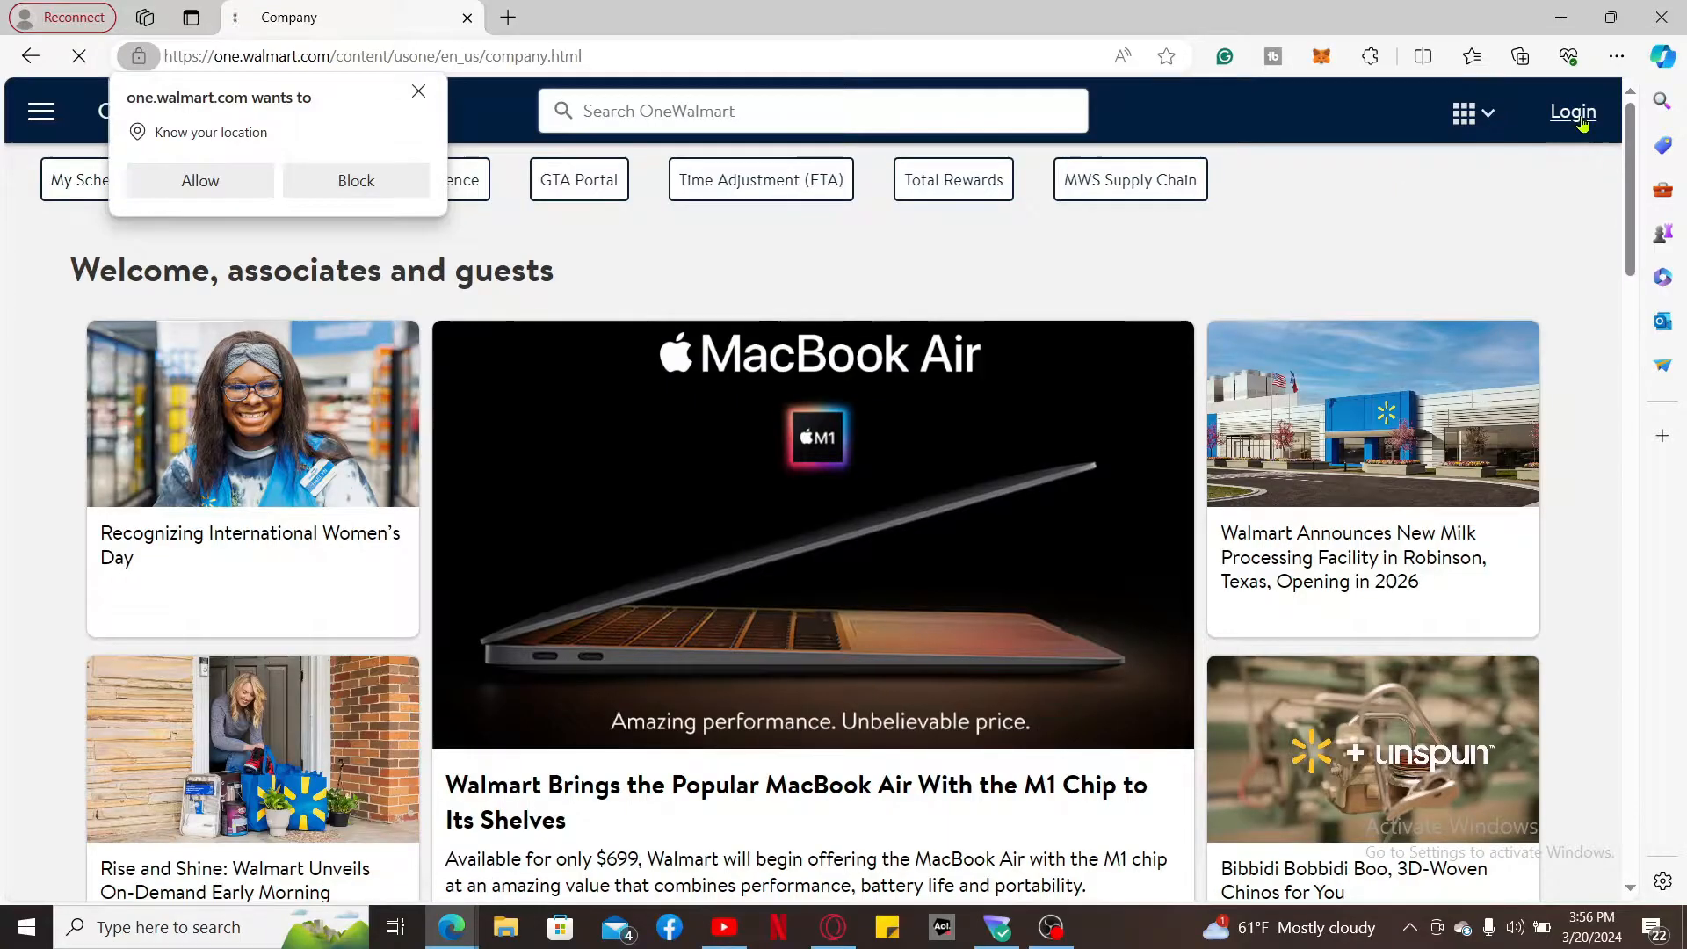
click(1573, 111)
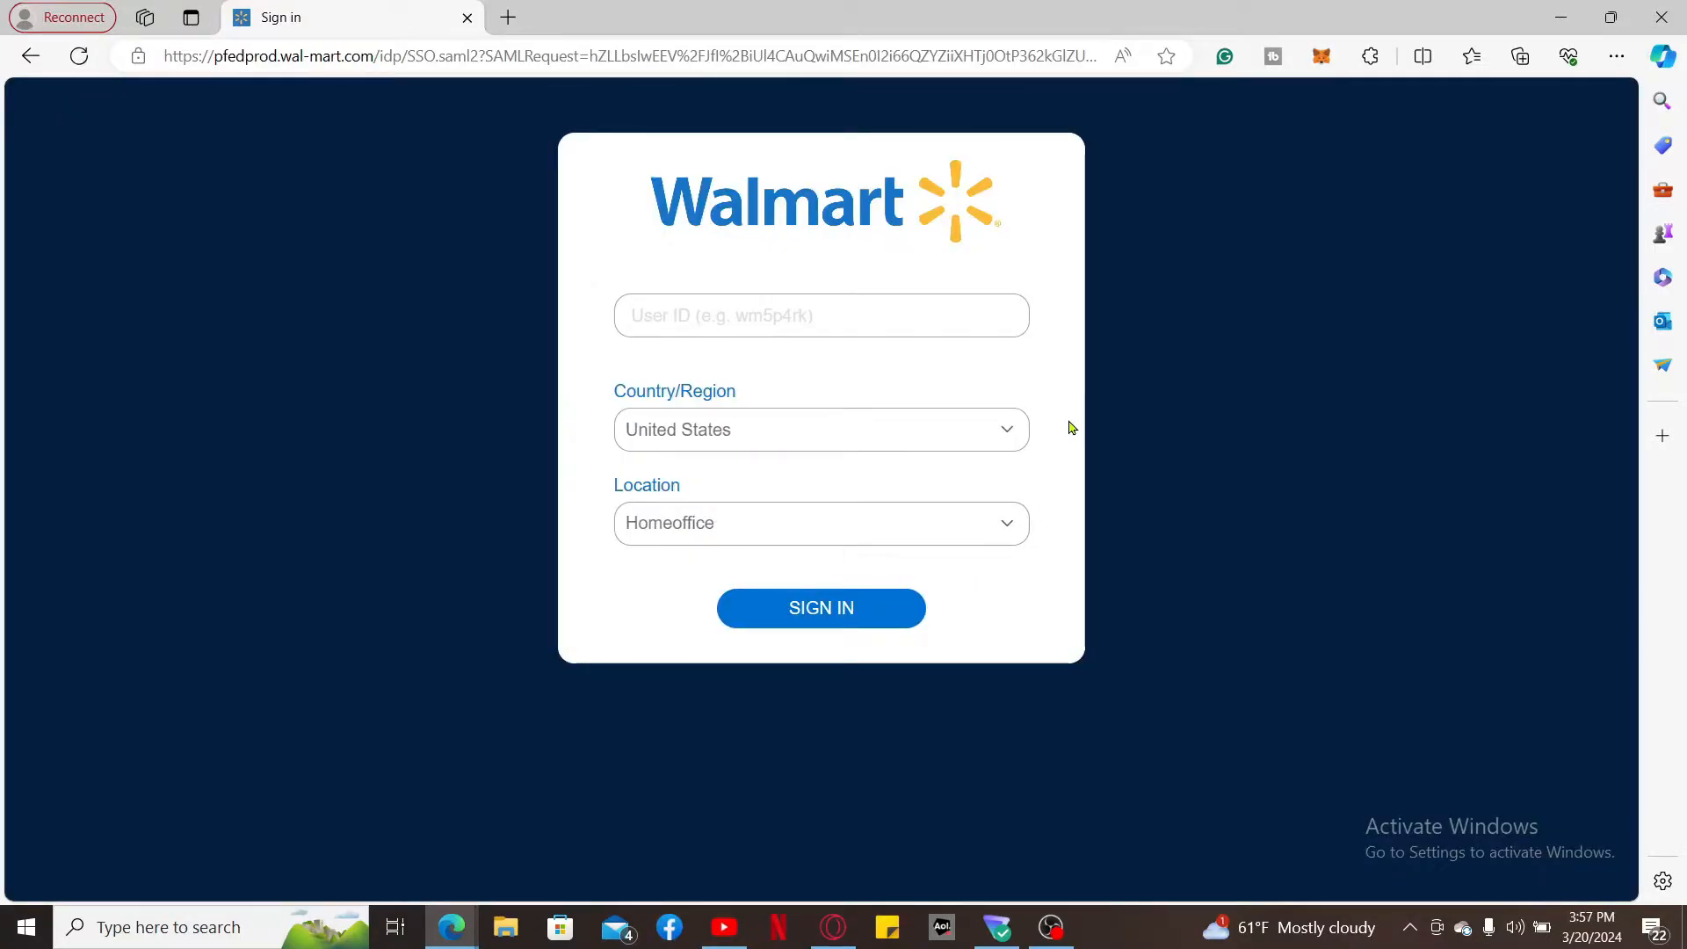
Fill in the user ID, choose United States as country/region, and submit sign-in.
click(695, 316)
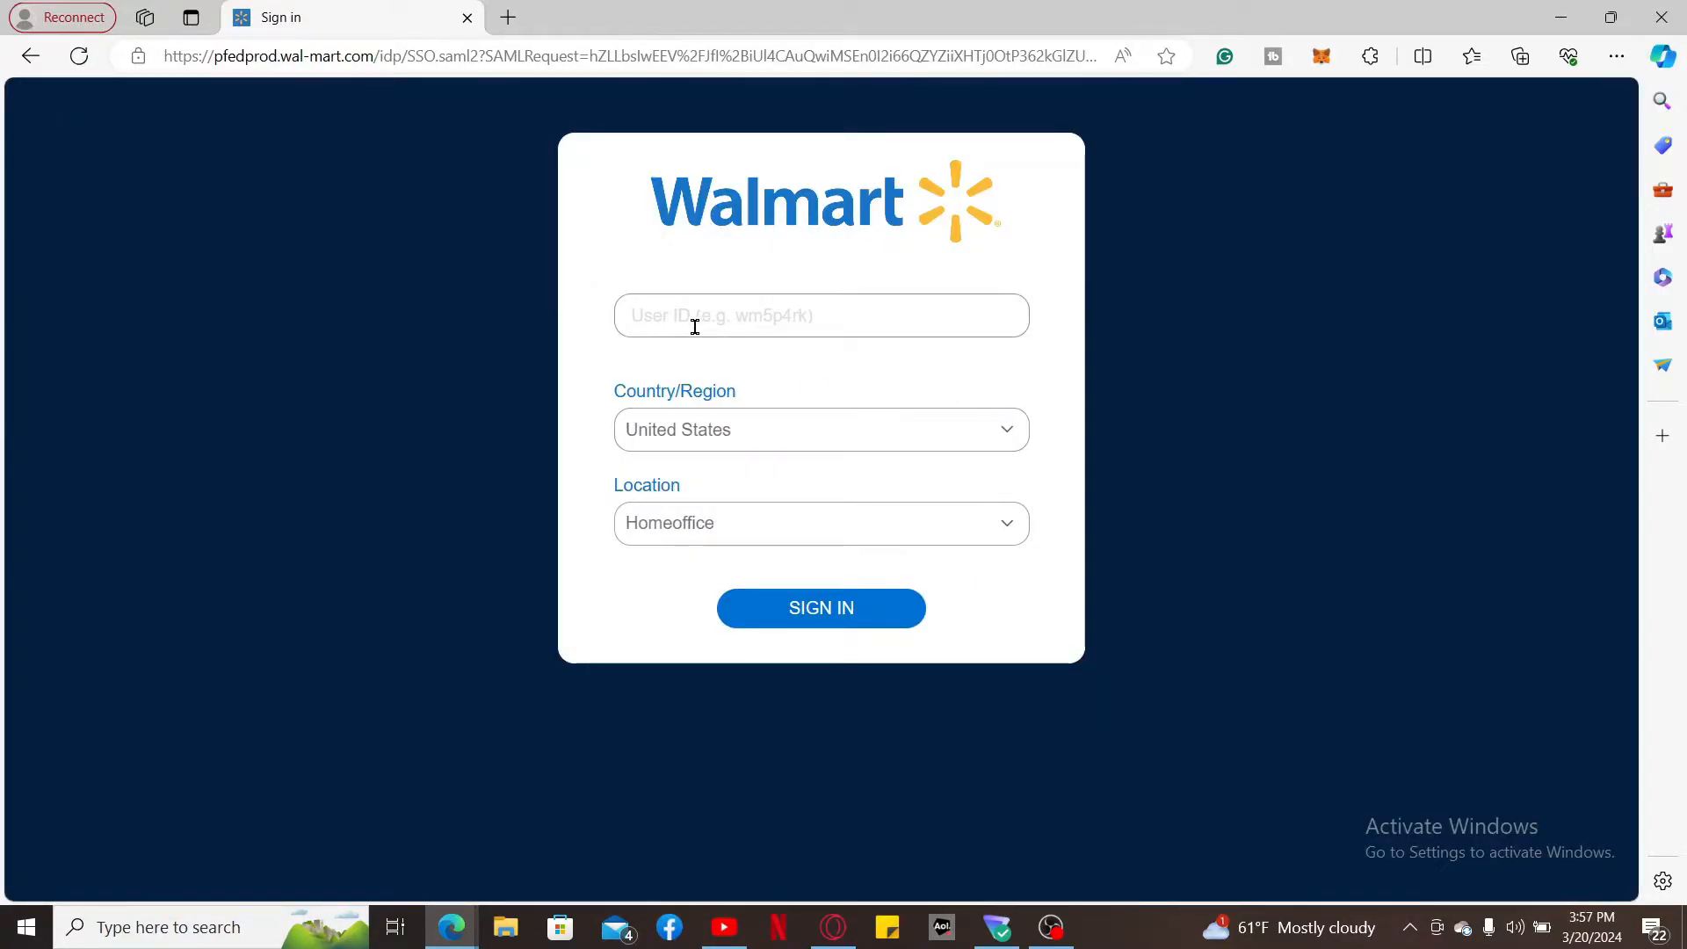
click(1003, 430)
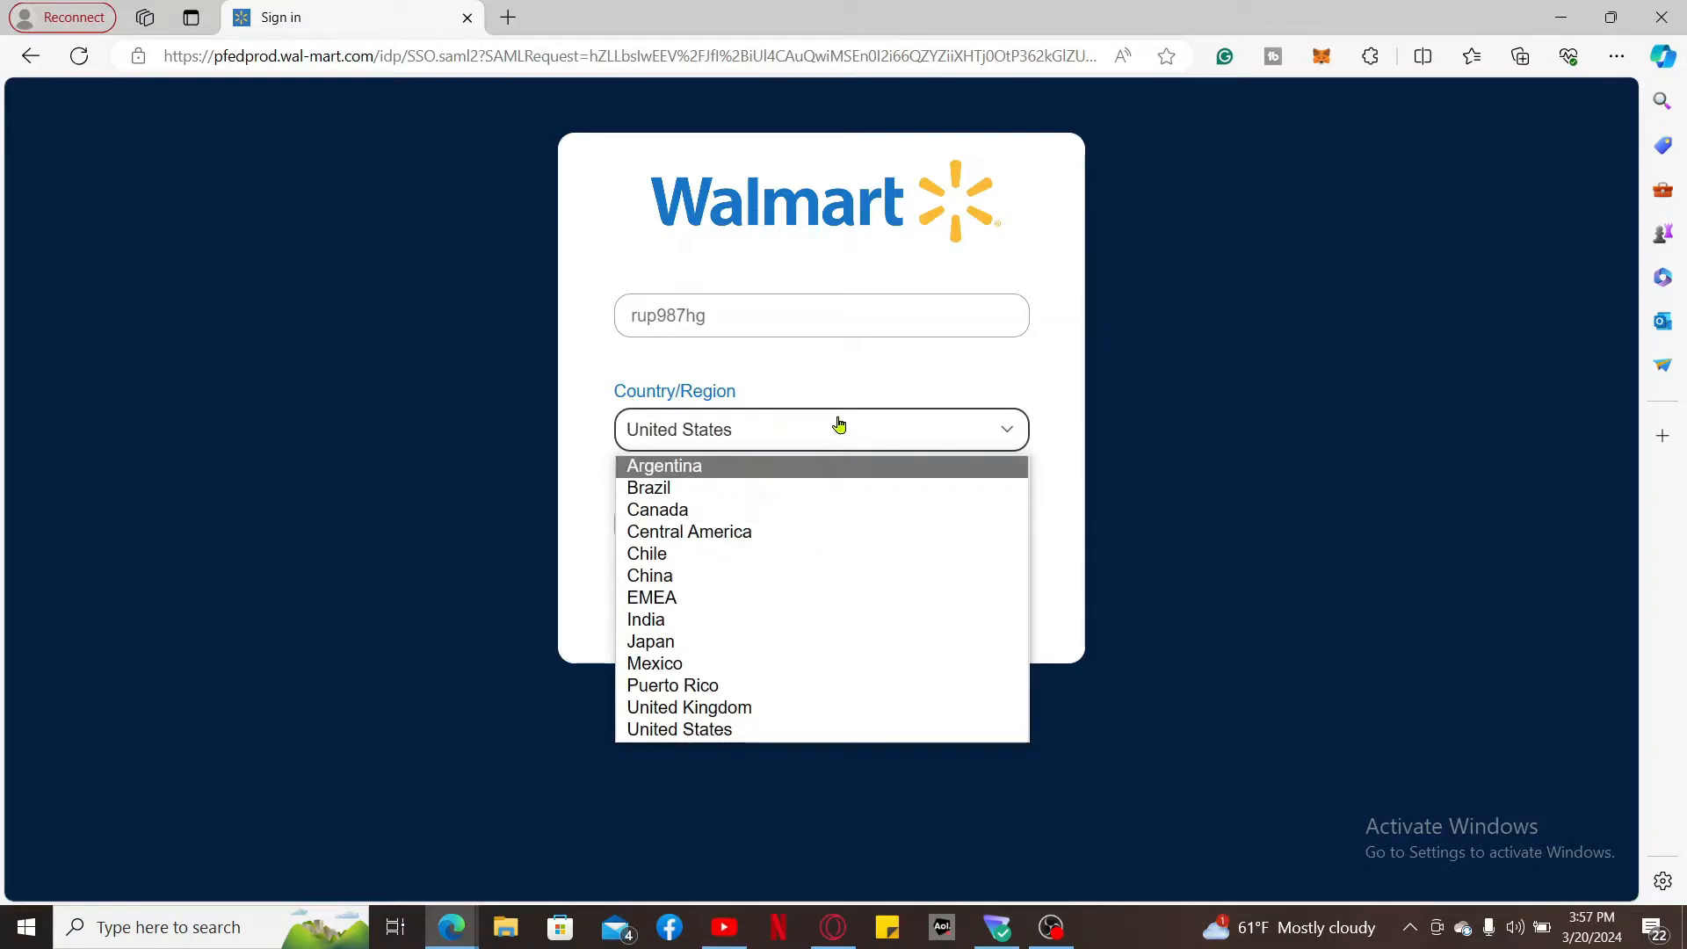
click(679, 728)
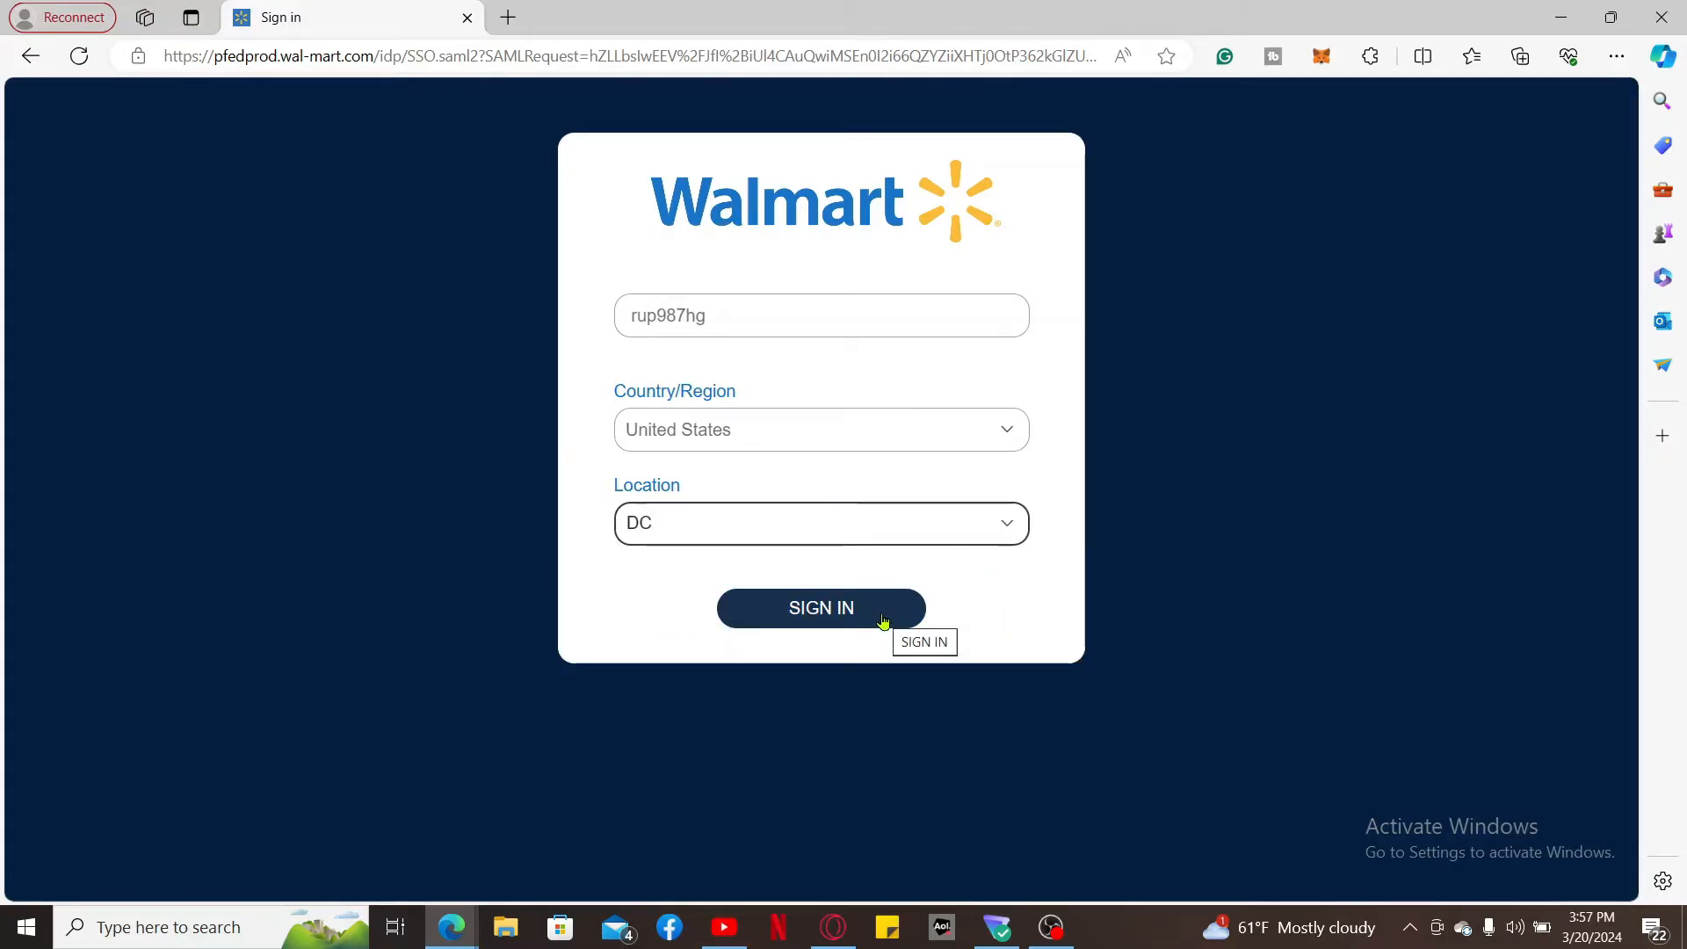
click(1611, 18)
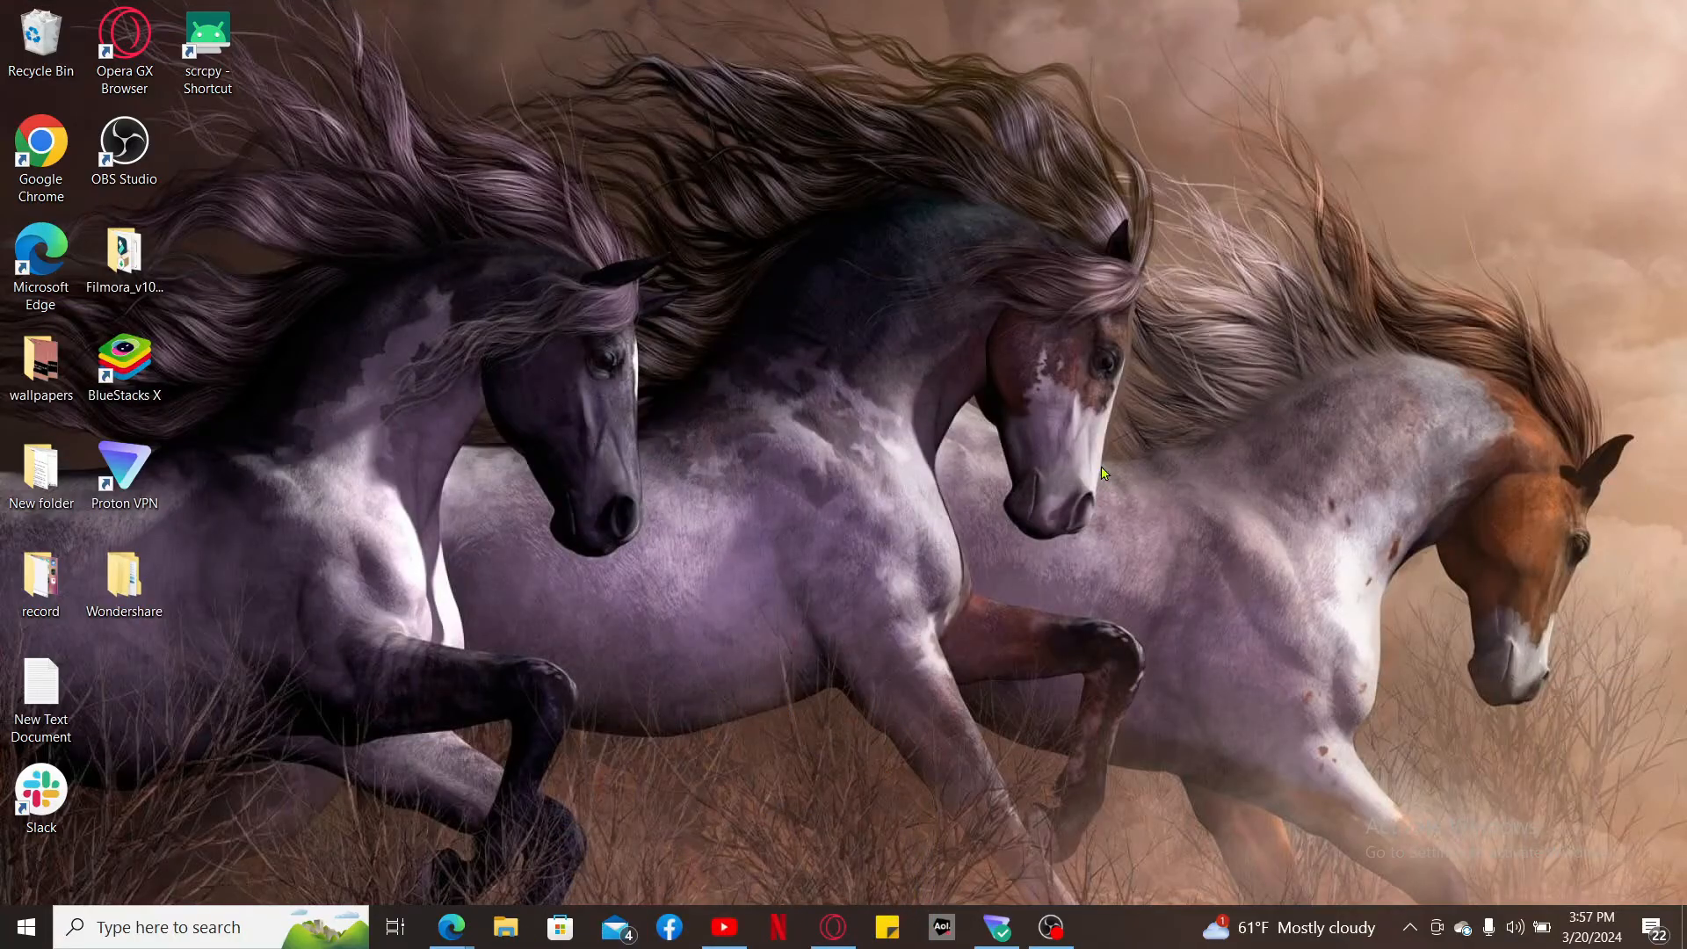
click(845, 764)
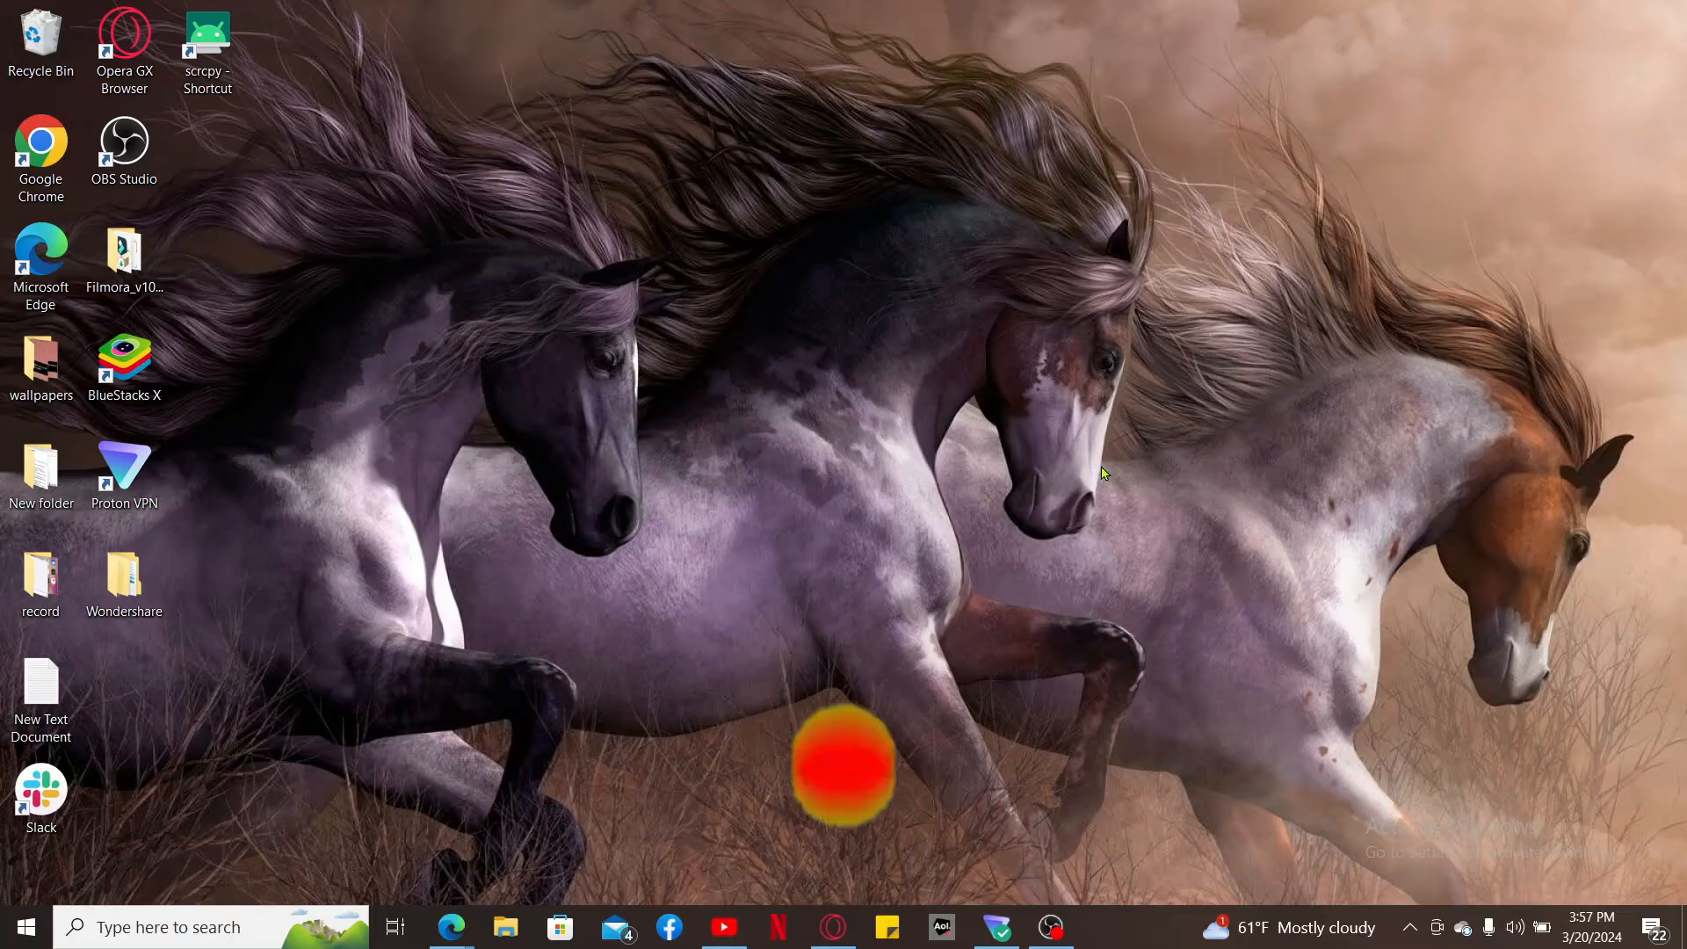